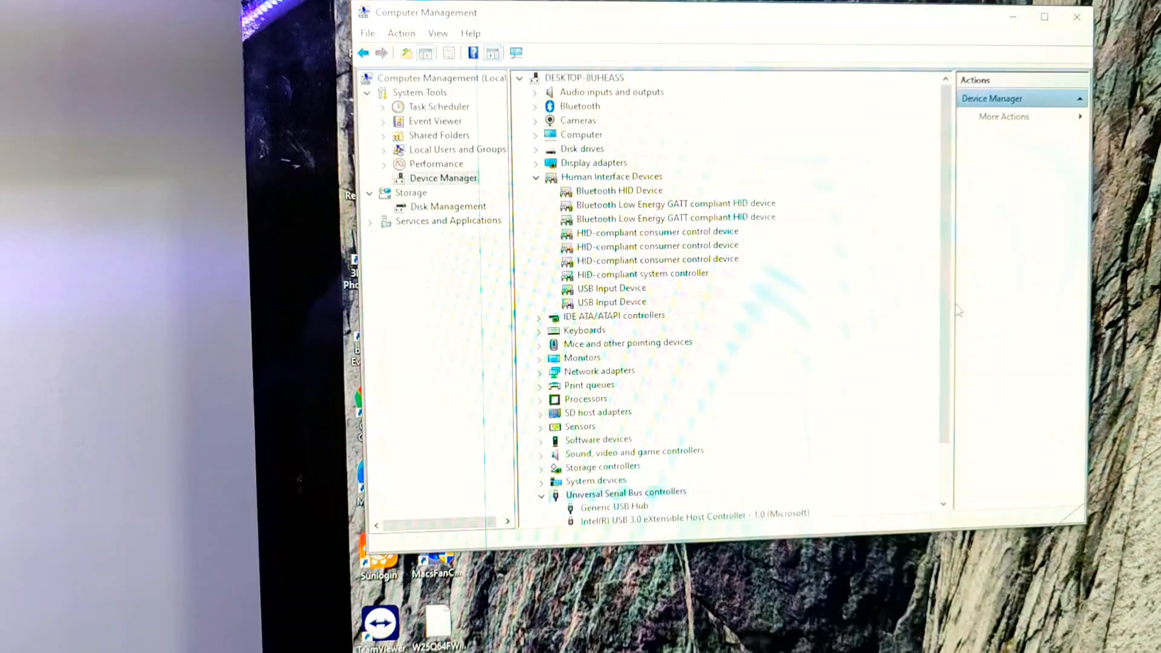
{"action": "scroll", "scroll_direction": "down", "scroll_amount": 3}
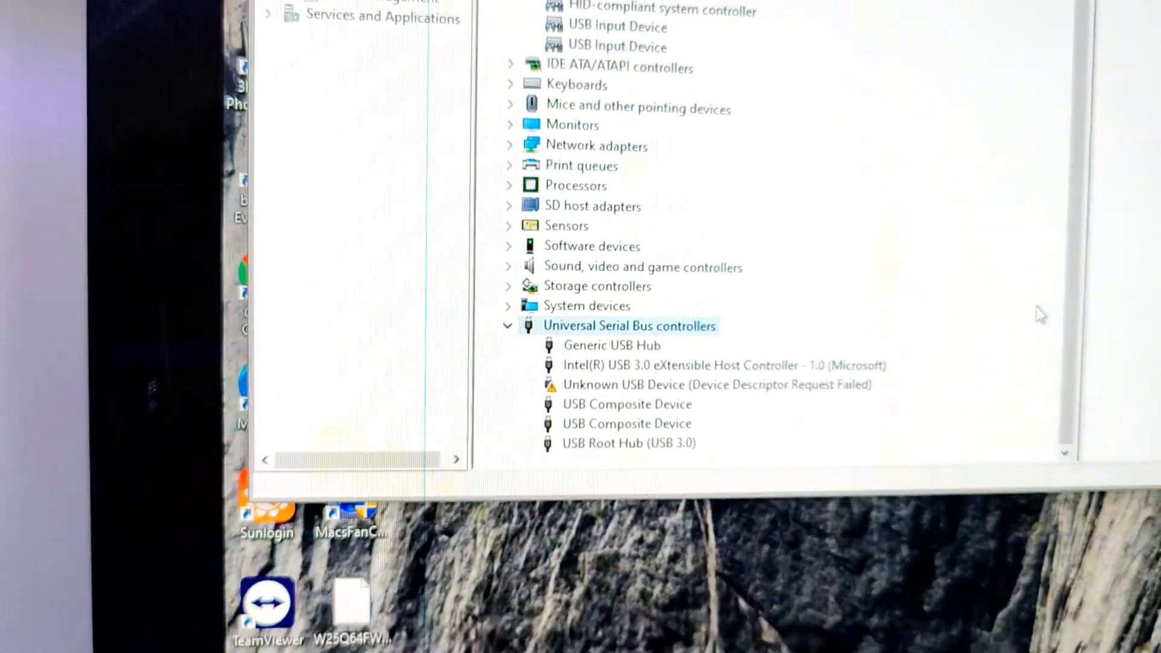
{"action": "scroll", "scroll_direction": "down", "scroll_amount": 3}
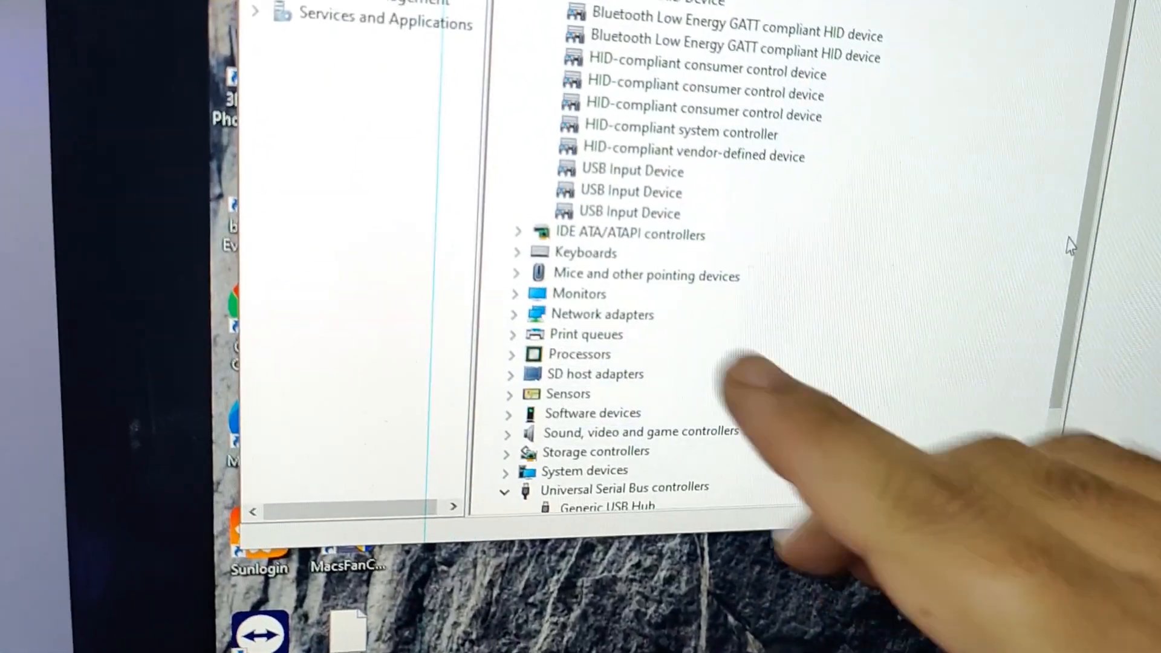